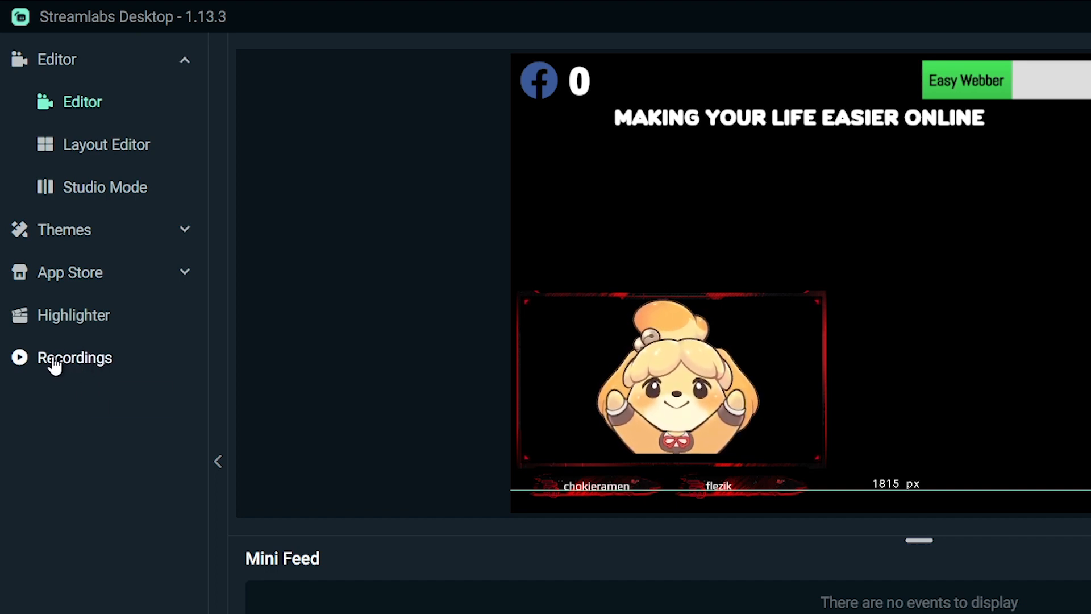
Show the three saved mp4 recordings from the Recordings entry in the left sidebar
{"action": "left_click", "coordinate": [74, 357]}
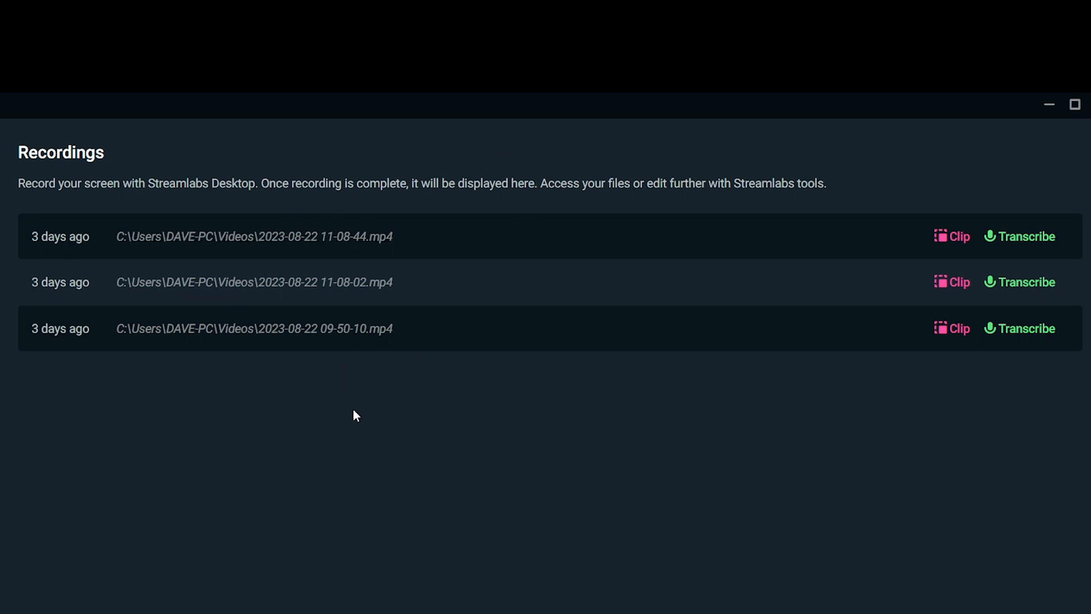
{"action": "mouse_move", "coordinate": [59, 240]}
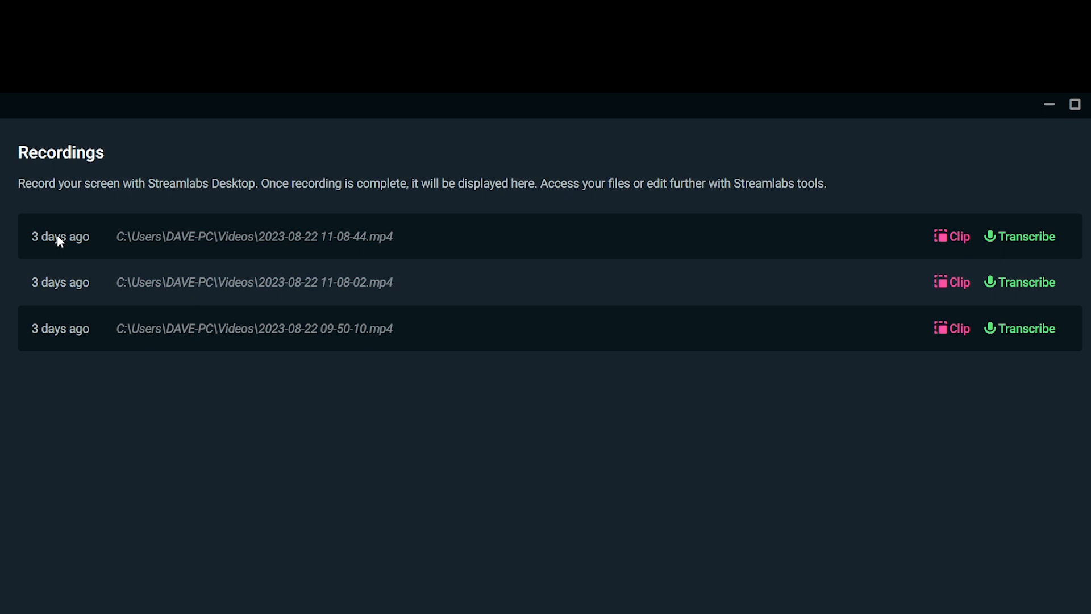
{"action": "mouse_move", "coordinate": [213, 241]}
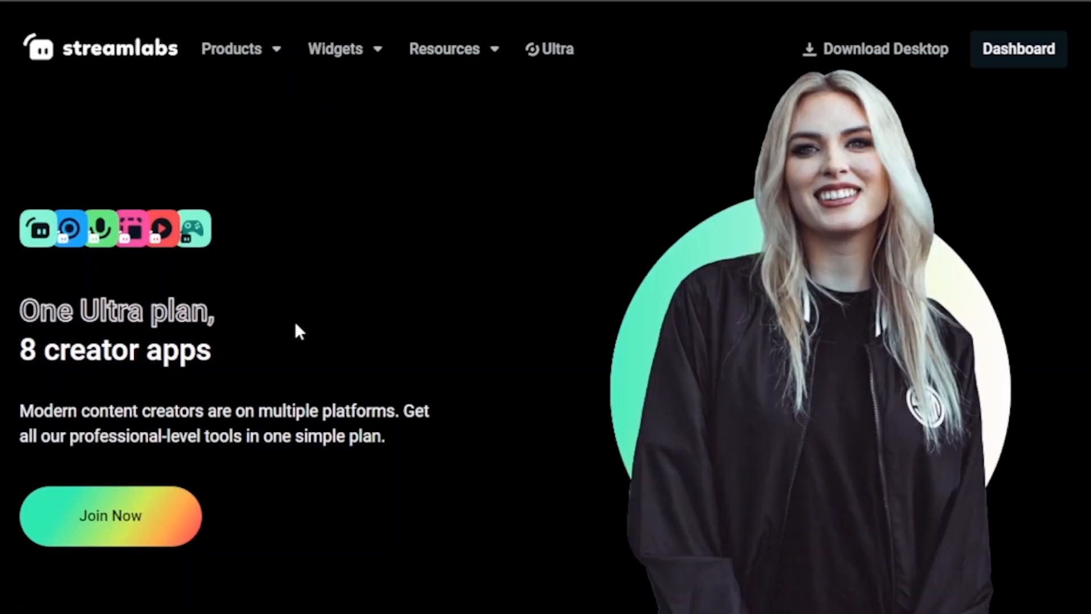
Subscribe to the trending sounds video's channel with All notifications enabled
{"action": "scroll", "scroll_direction": "down", "scroll_amount": 3}
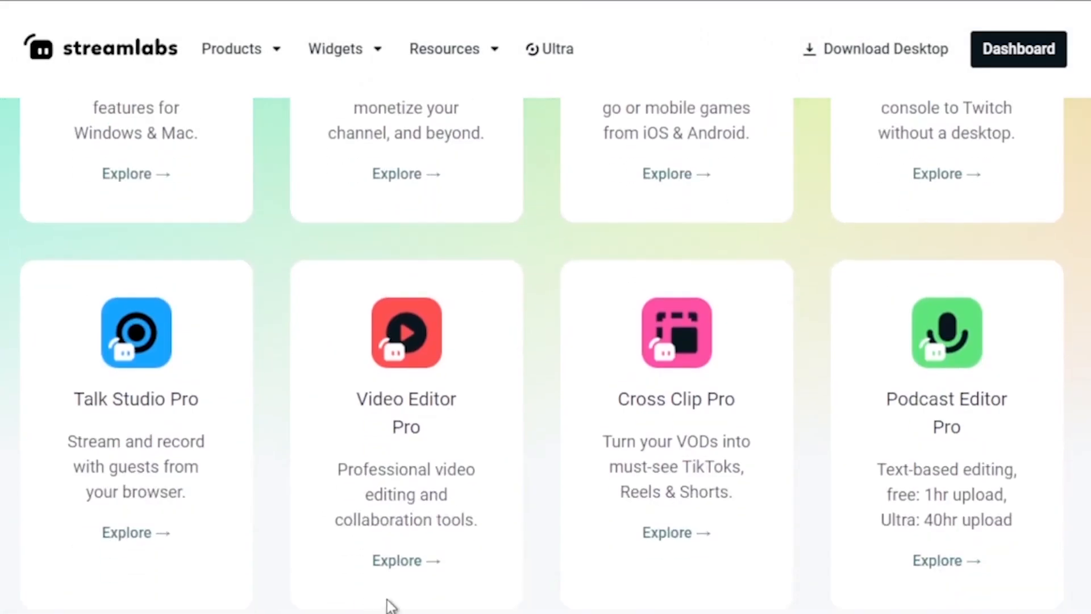
{"action": "scroll", "scroll_direction": "down", "scroll_amount": 3}
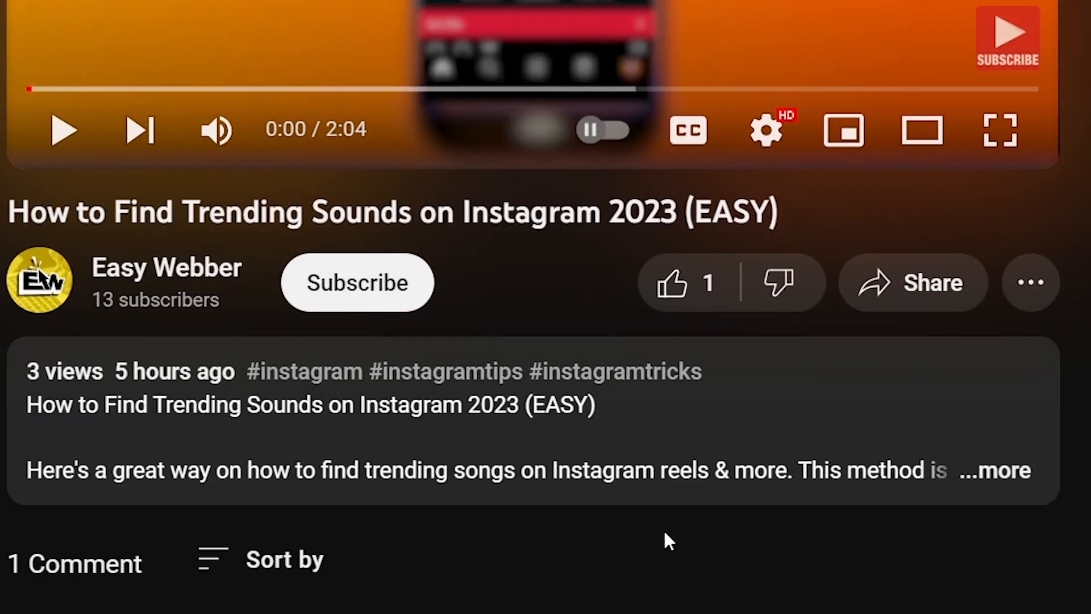
{"action": "left_click", "coordinate": [357, 282]}
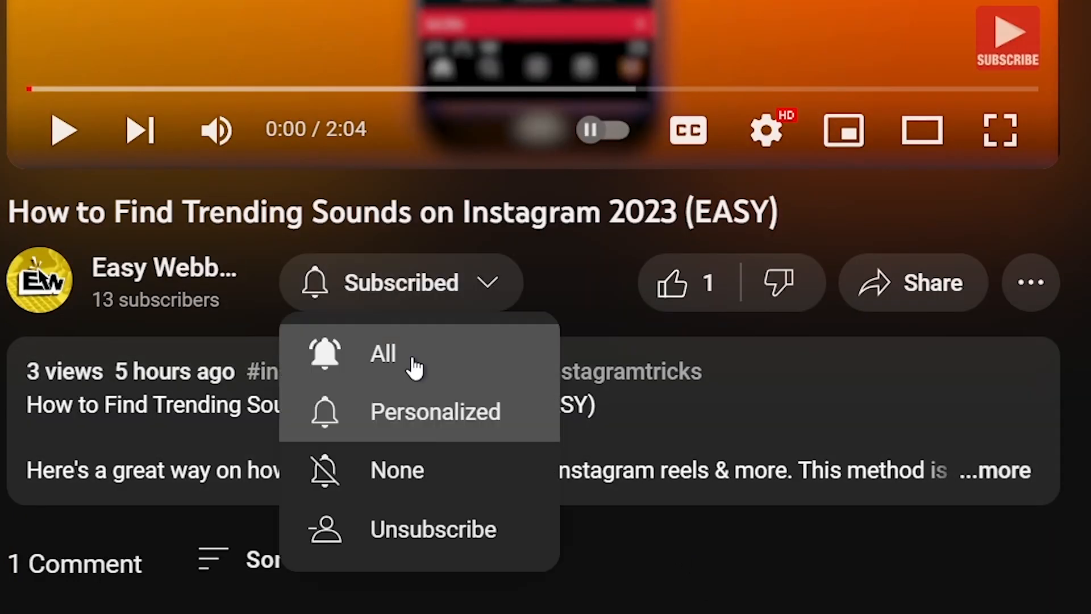
{"action": "left_click", "coordinate": [671, 282]}
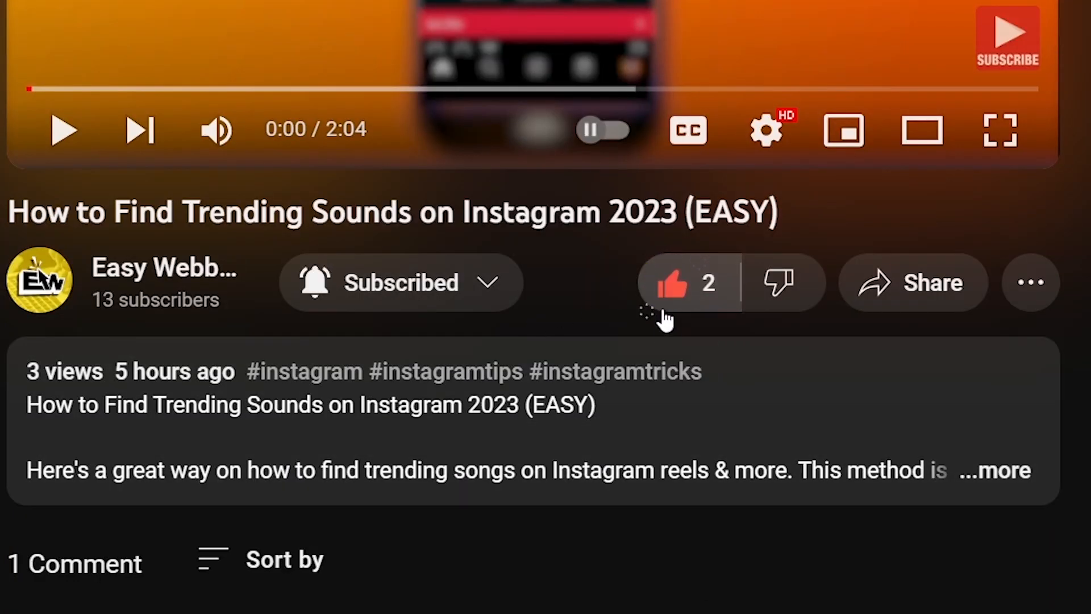